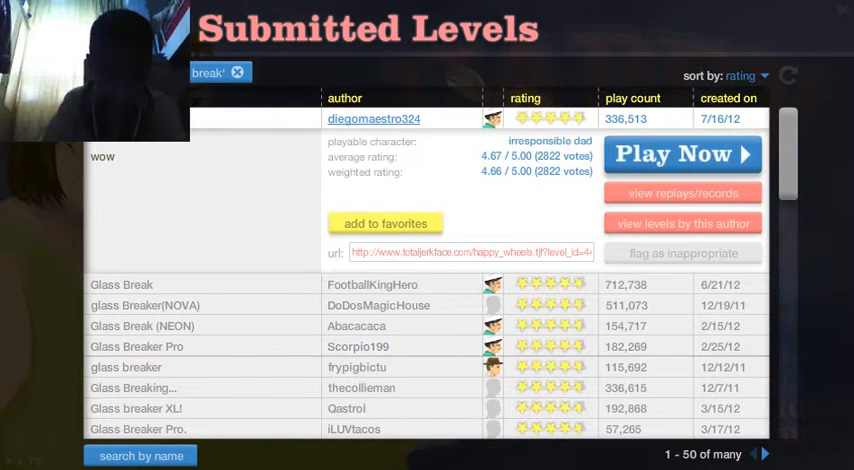
Start playing the top Glass Break level by FootballKingHero from the list.
left_click(684, 154)
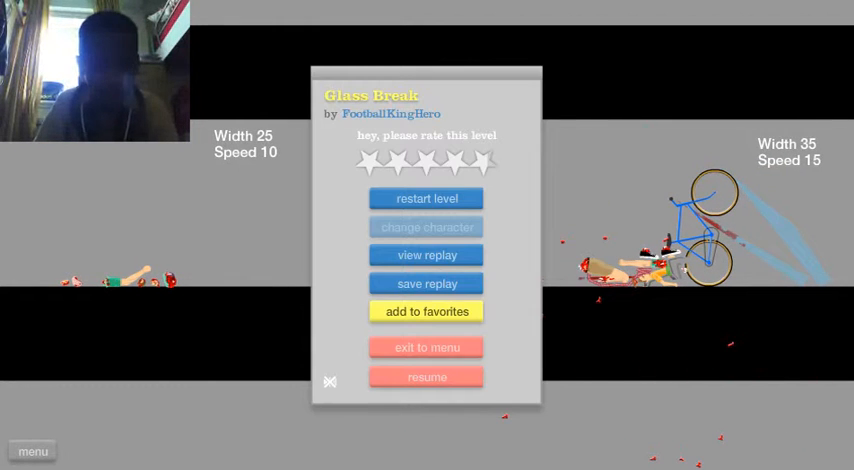
Exit to the level list, start glass Breaker(NOVA) and reach the character selection screen.
left_click(426, 348)
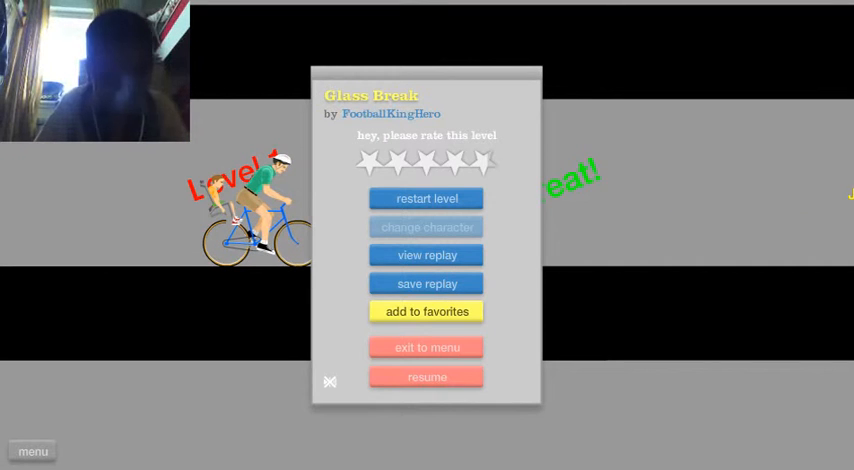
left_click(426, 348)
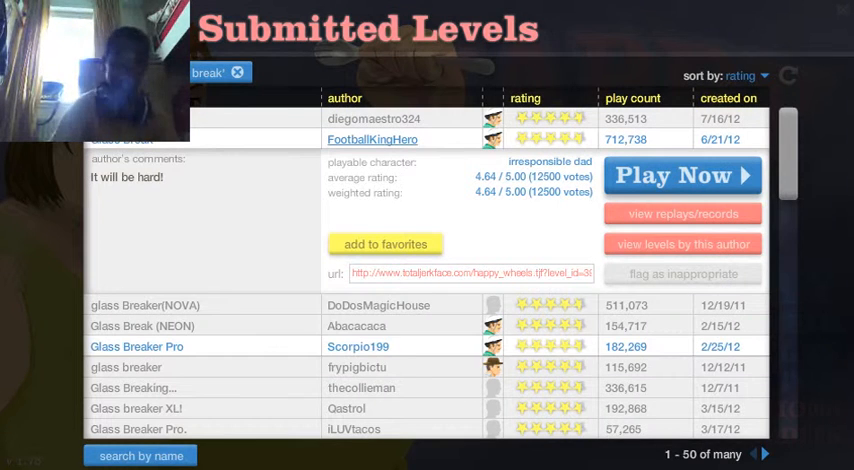
left_click(144, 304)
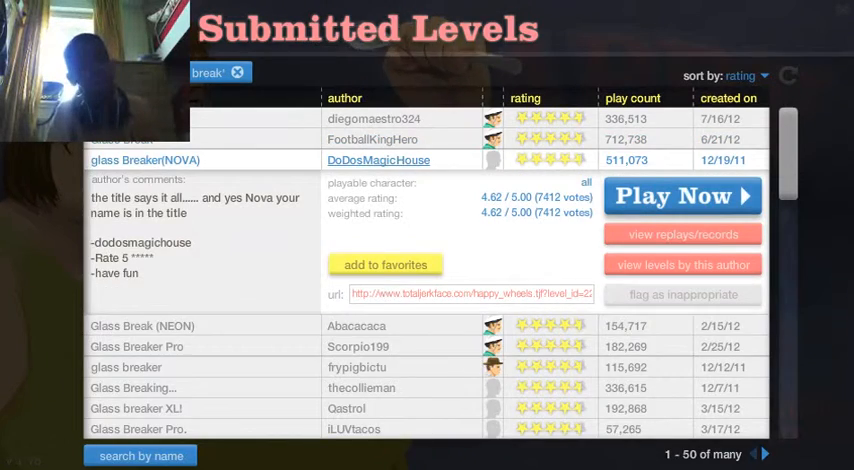
left_click(682, 196)
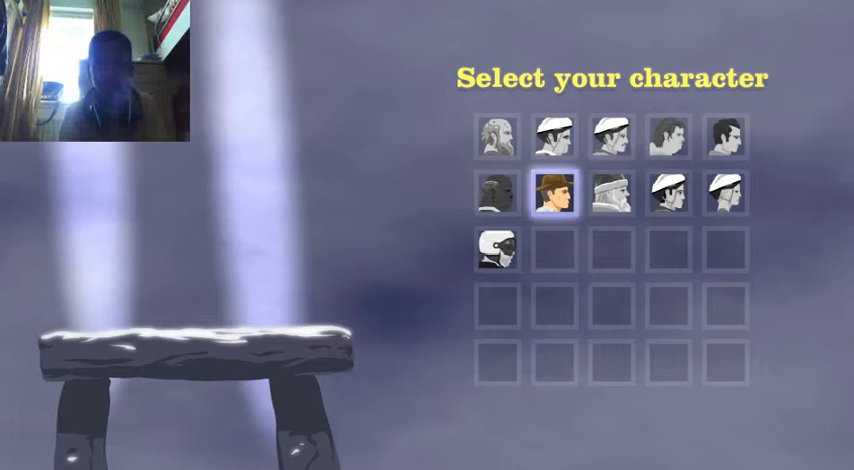
left_click(544, 198)
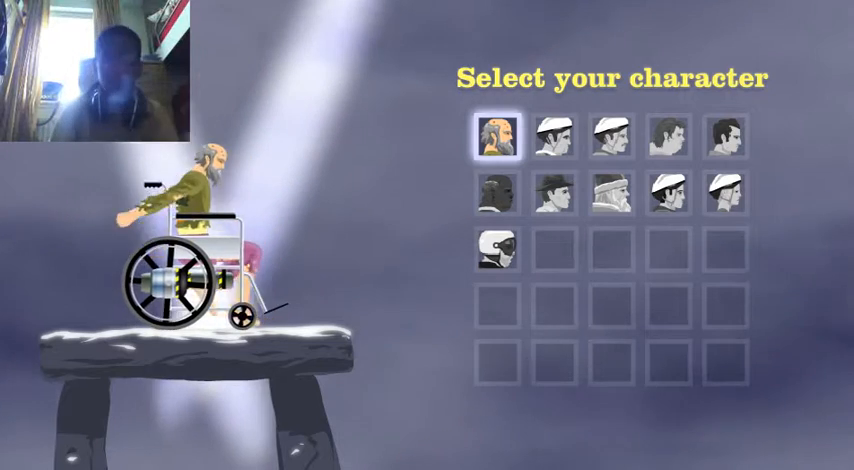
Switch the rider to Irresponsible Dad on the bicycle and start the run.
left_click(608, 136)
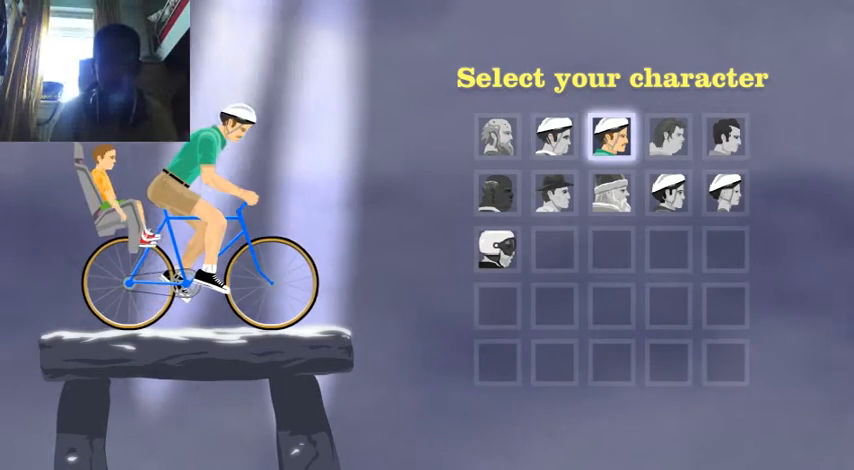
left_click(604, 136)
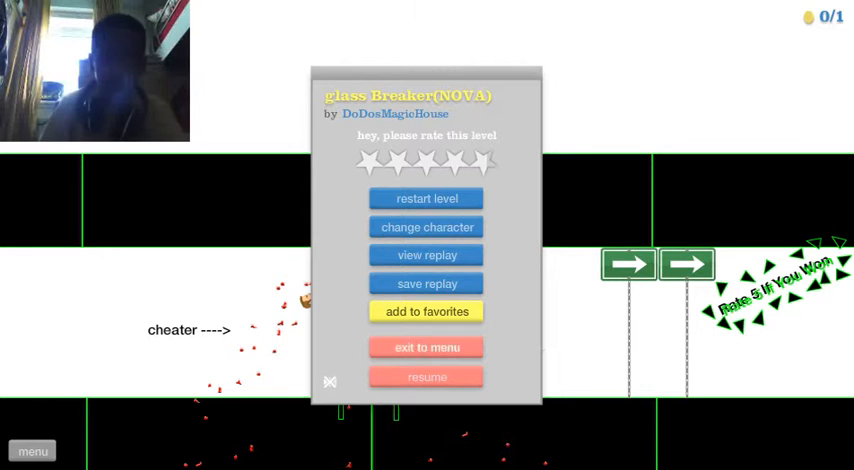
Exit the glass Breaker(NOVA) run back to the Submitted Levels list.
left_click(428, 348)
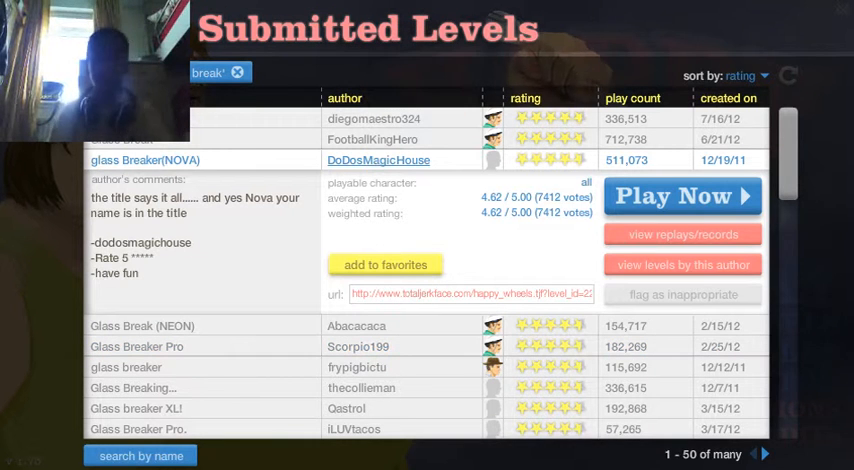